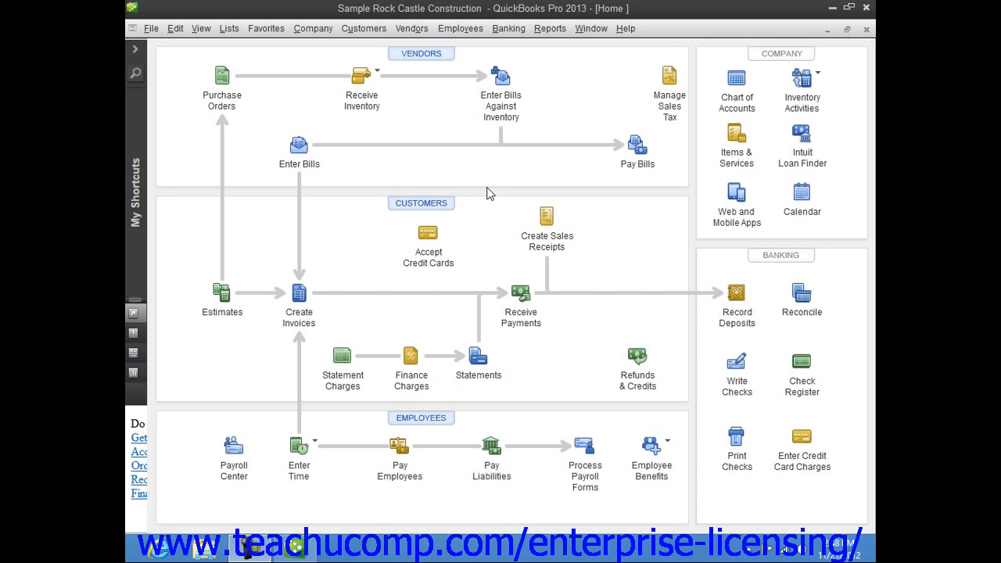
{"action": "mouse_move", "coordinate": [497, 187]}
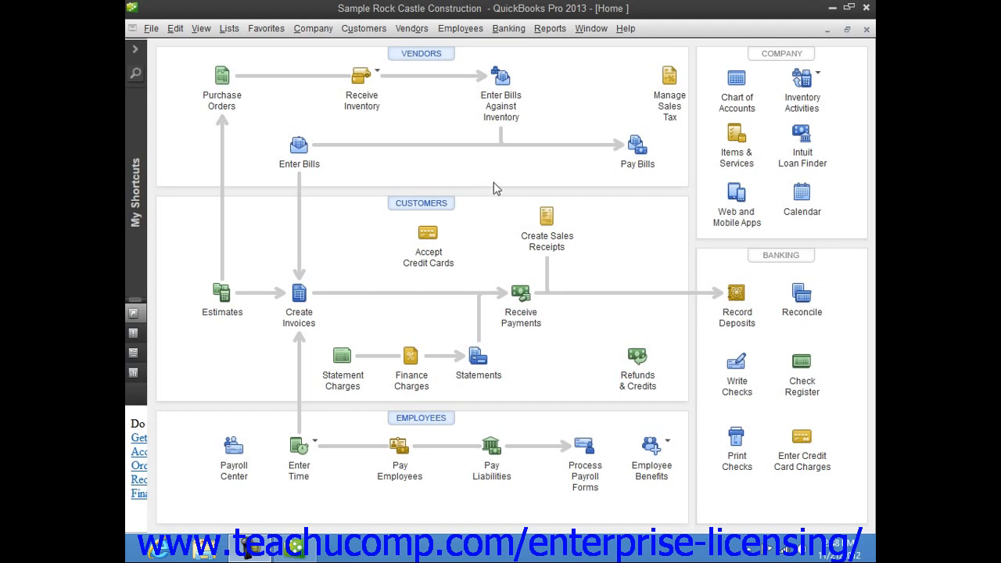
Step: Open the Export Lists to IIF Files window from File > Utilities > Export
{"action": "left_click", "coordinate": [151, 29]}
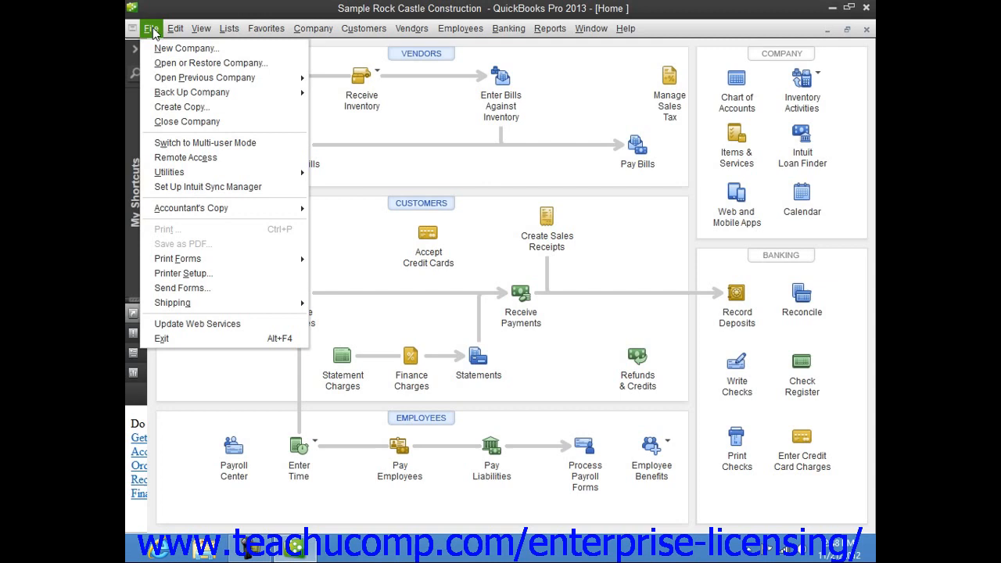
{"action": "mouse_move", "coordinate": [169, 171]}
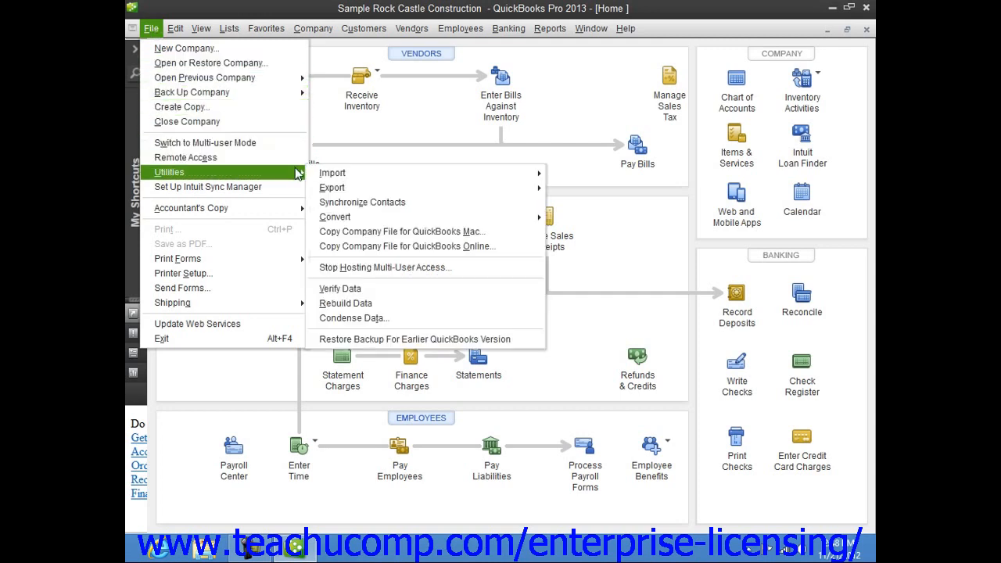
{"action": "mouse_move", "coordinate": [332, 173]}
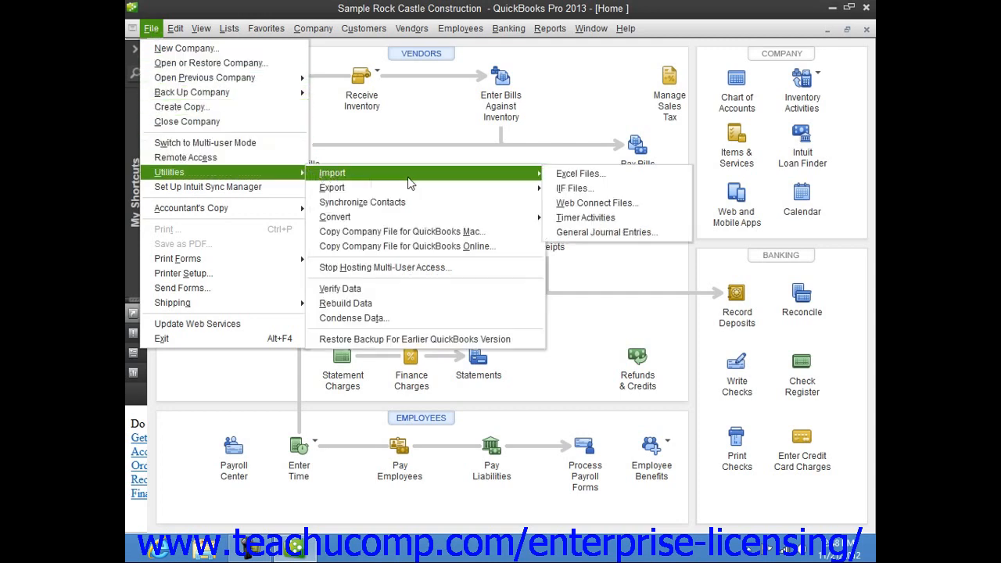
{"action": "mouse_move", "coordinate": [331, 187]}
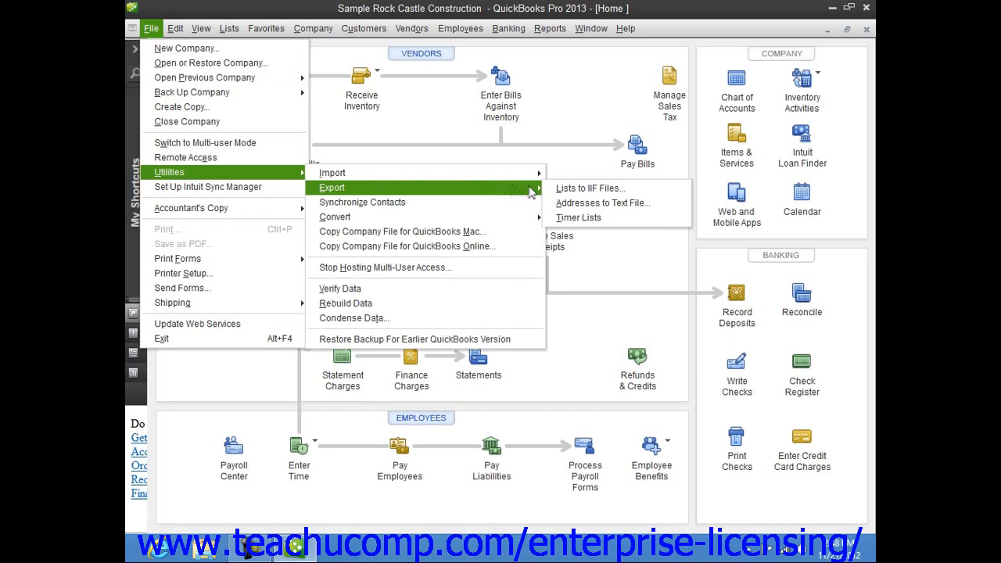
{"action": "mouse_move", "coordinate": [597, 187]}
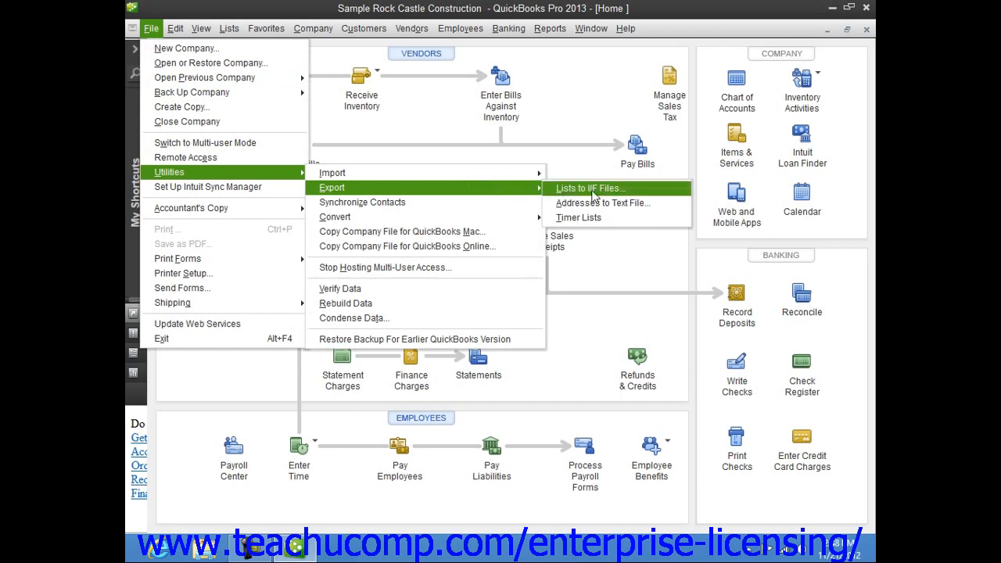
{"action": "left_click", "coordinate": [589, 187]}
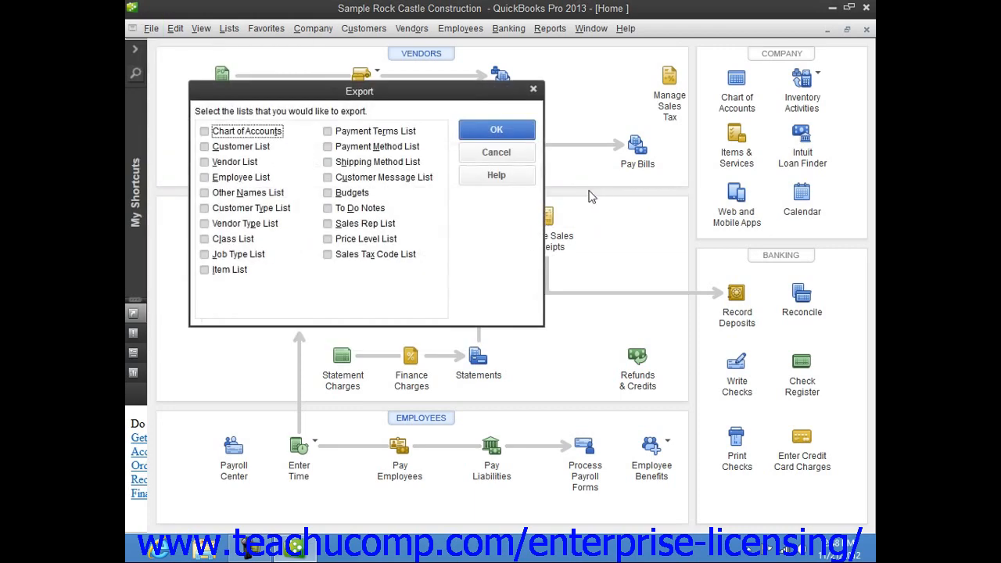
{"action": "mouse_move", "coordinate": [534, 275]}
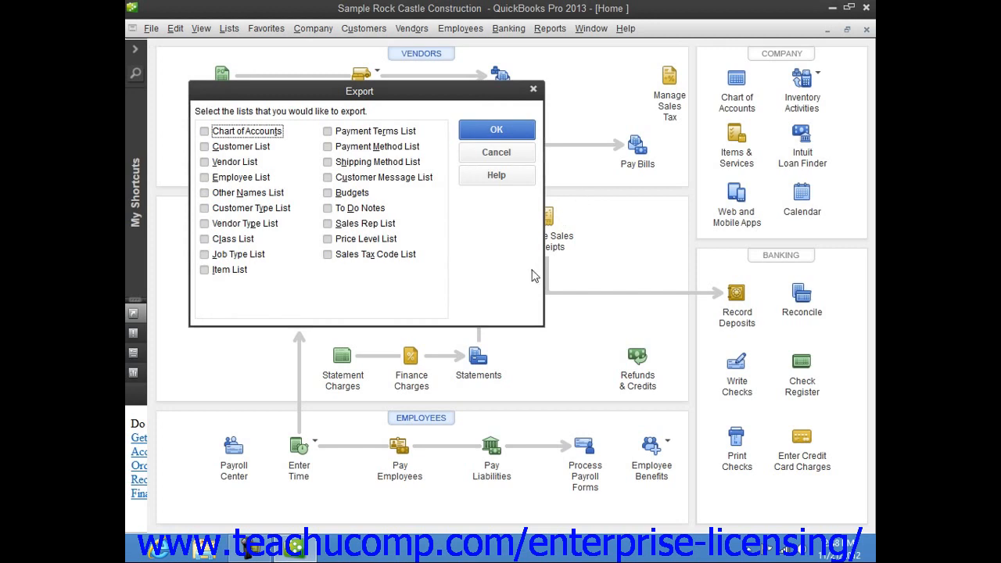
{"action": "mouse_move", "coordinate": [528, 280]}
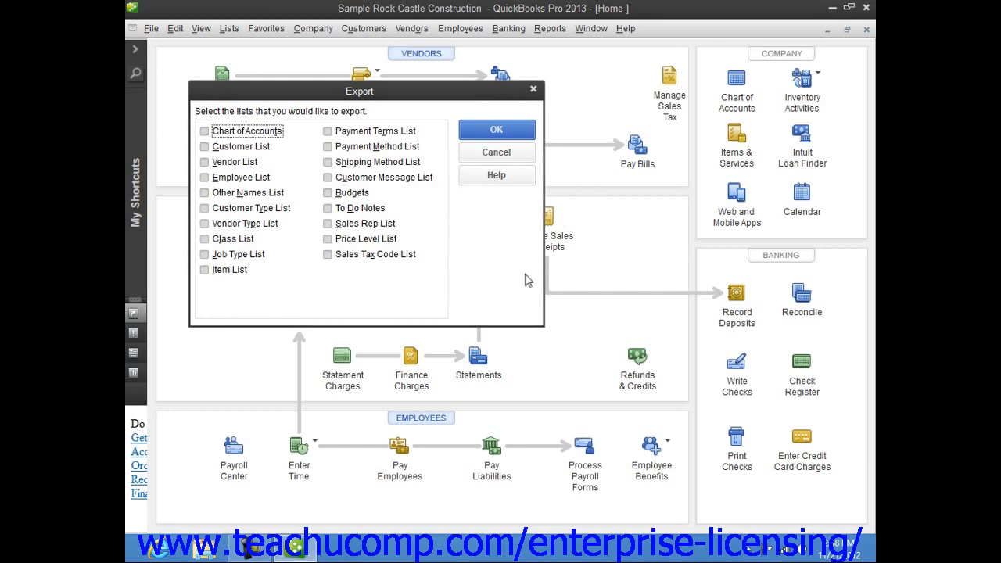
{"action": "mouse_move", "coordinate": [240, 152]}
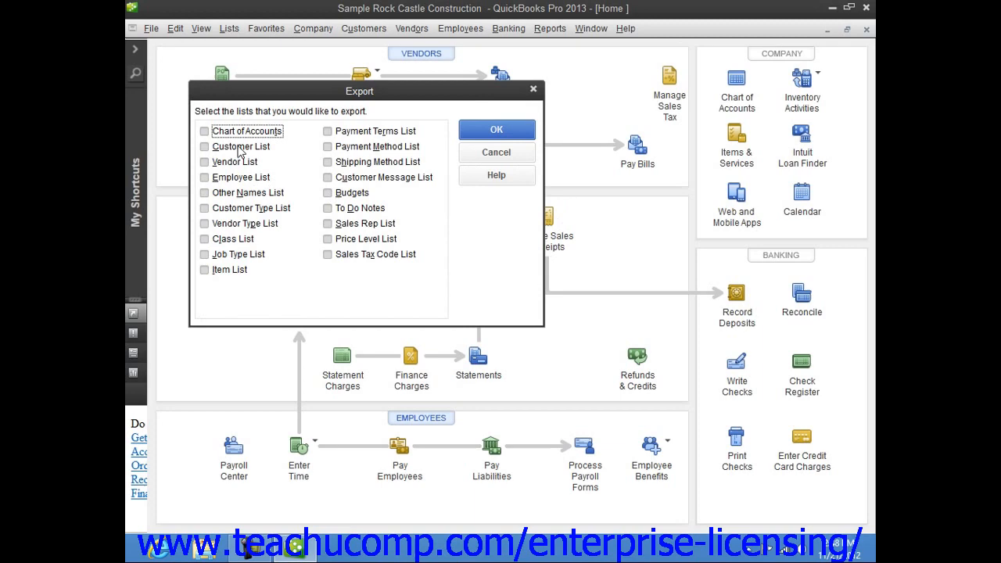
Step: Tick Customer List as the only list to export
{"action": "left_click", "coordinate": [205, 147]}
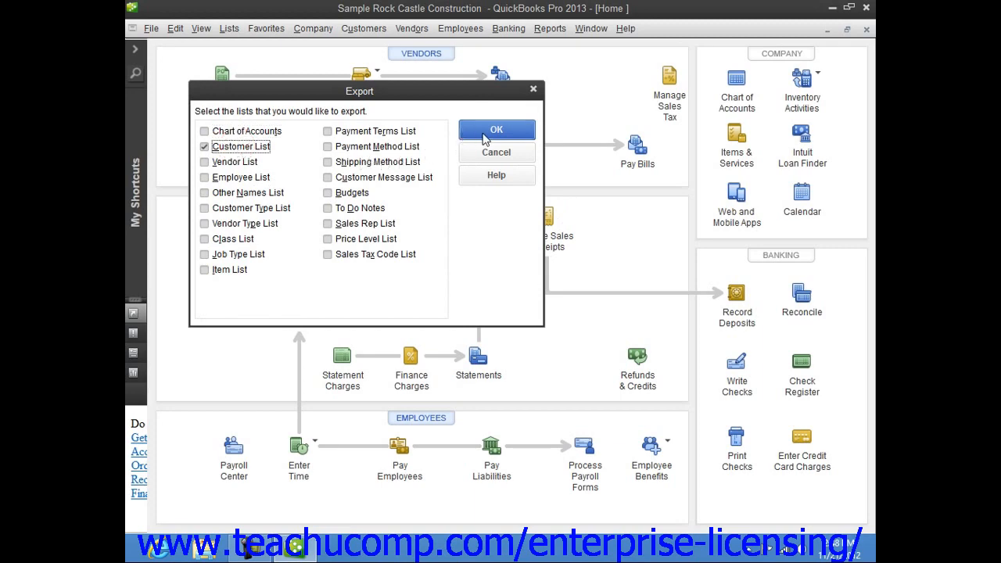
Step: Confirm the Customer List selection to reach the IIF save window in QuickBooks 2013 folder
{"action": "left_click", "coordinate": [496, 130]}
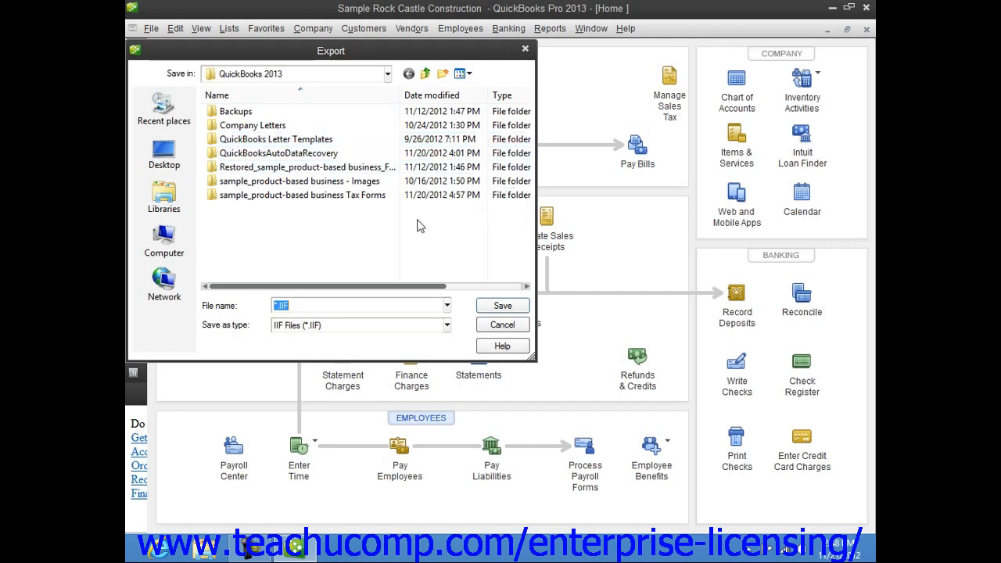
{"action": "mouse_move", "coordinate": [414, 241]}
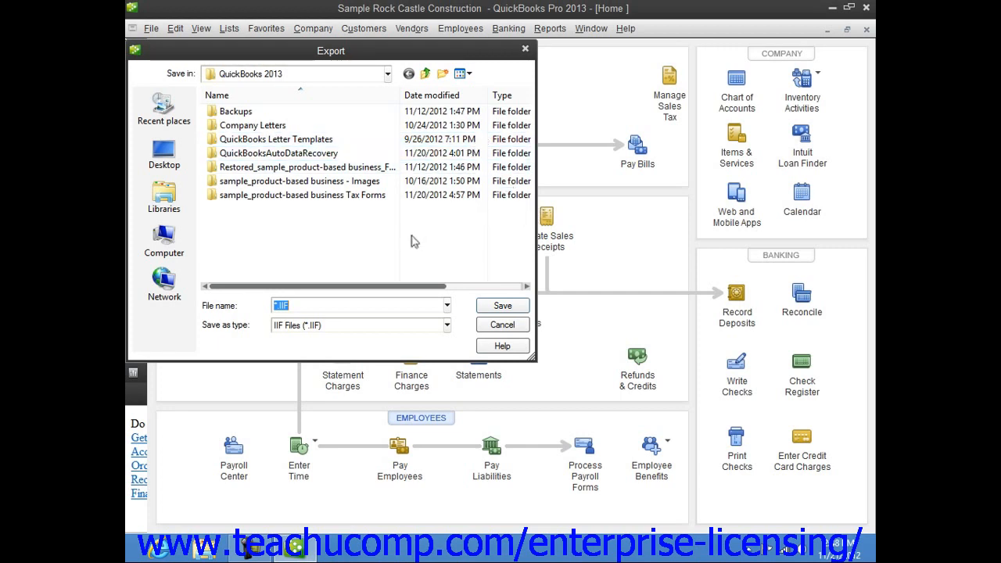
{"action": "mouse_move", "coordinate": [366, 251]}
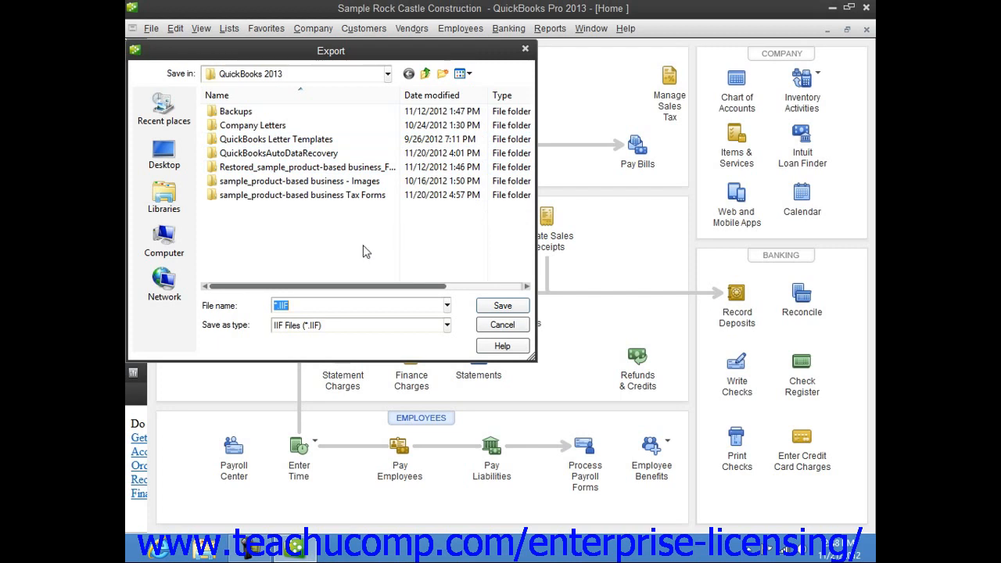